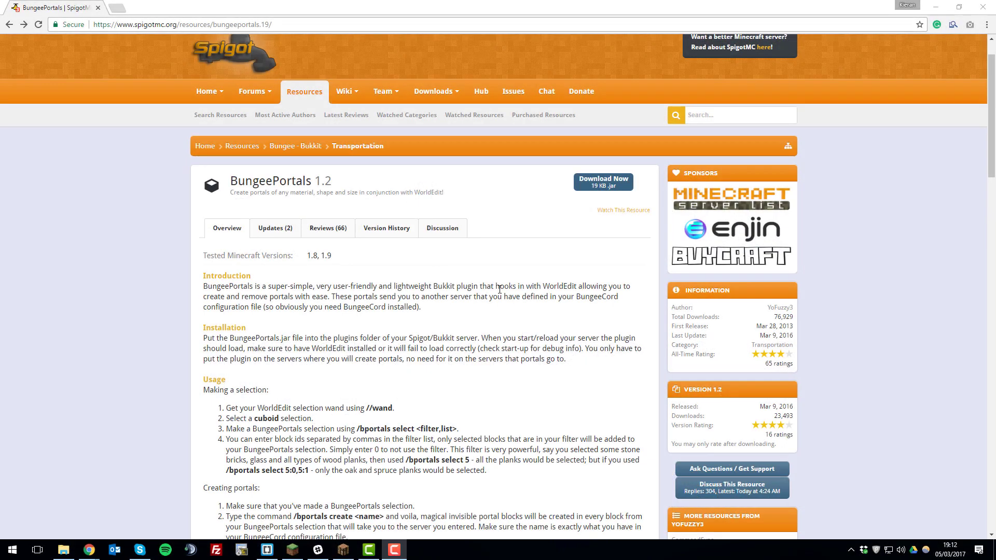
mouse_move(497, 286)
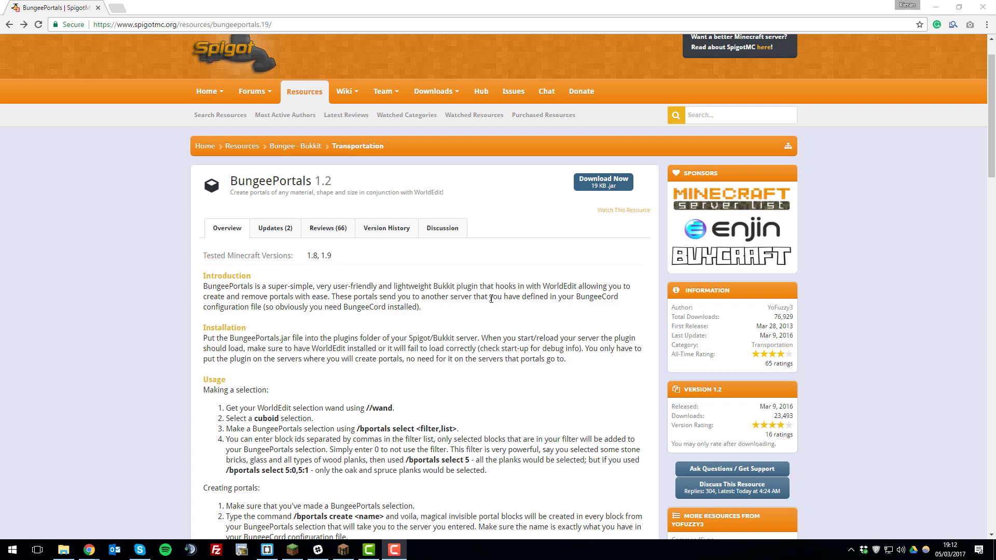
Enter the control panel of the bungee1001.serv.nu server from My Servers
left_click(341, 550)
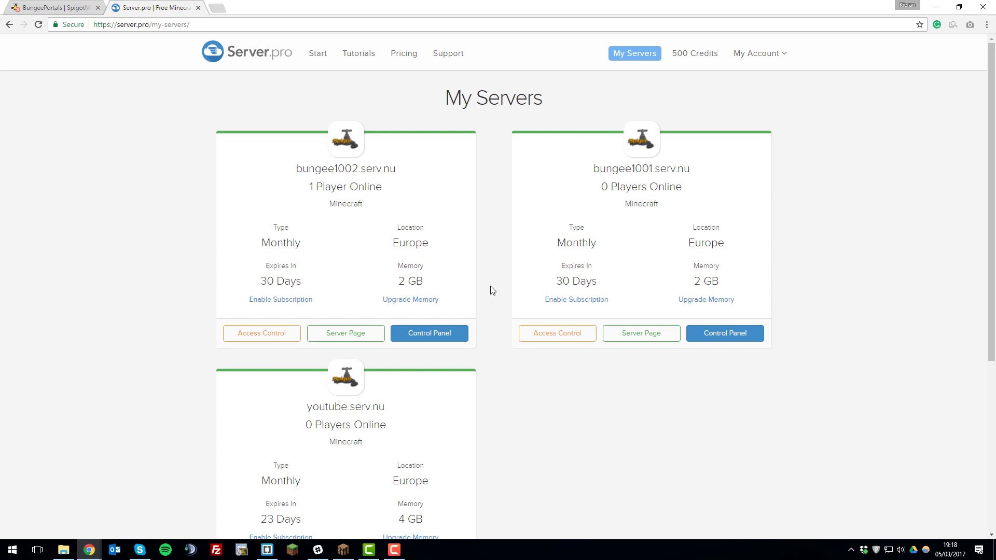
mouse_move(495, 293)
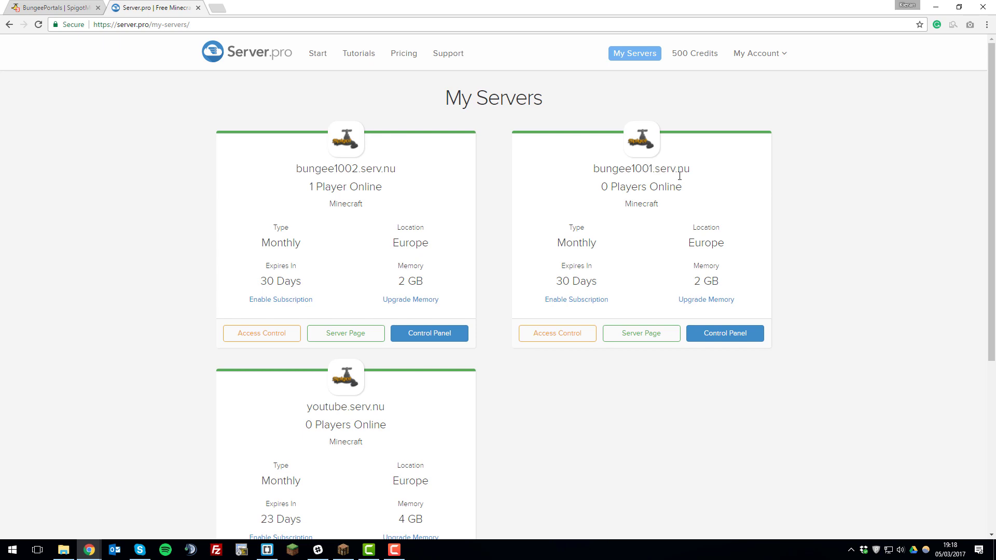
mouse_move(742, 339)
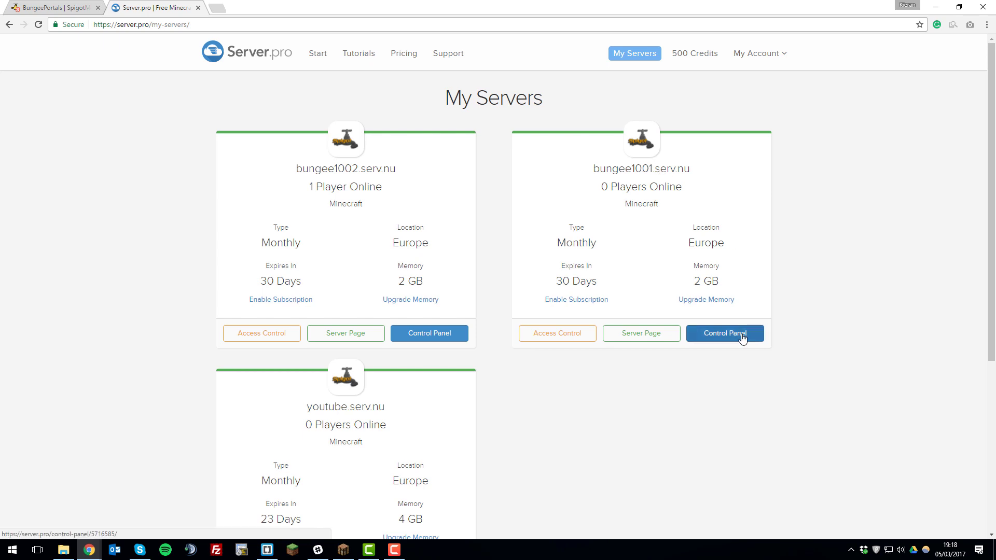
left_click(724, 333)
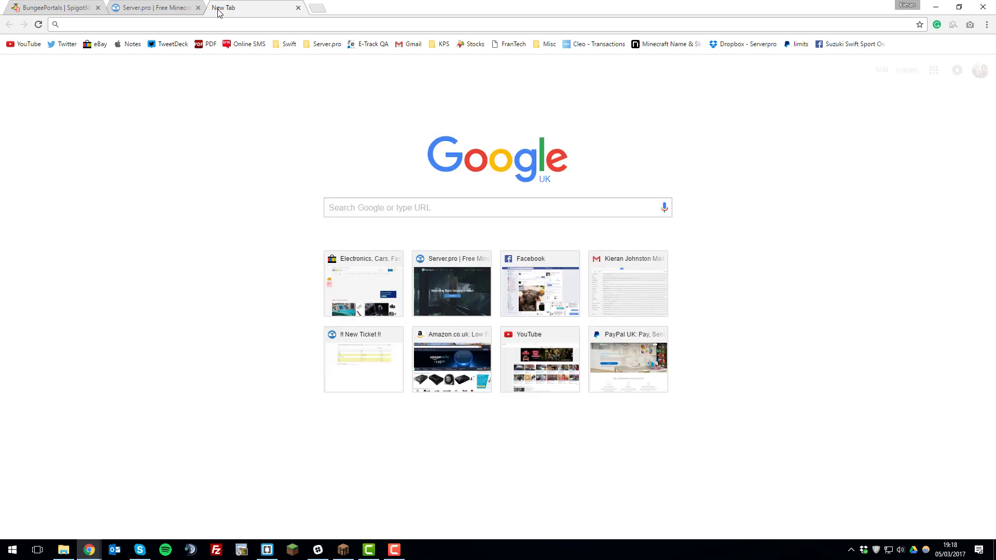
Search 'bungeeportals', download BungeePortals.jar from its Spigot page and save it to Downloads
type("bungeeportals.19/")
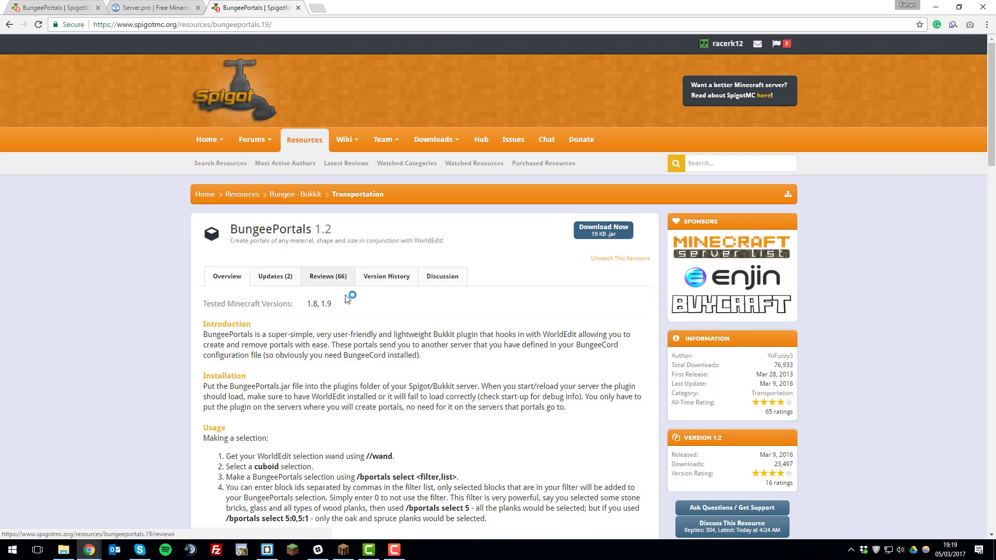
mouse_move(594, 235)
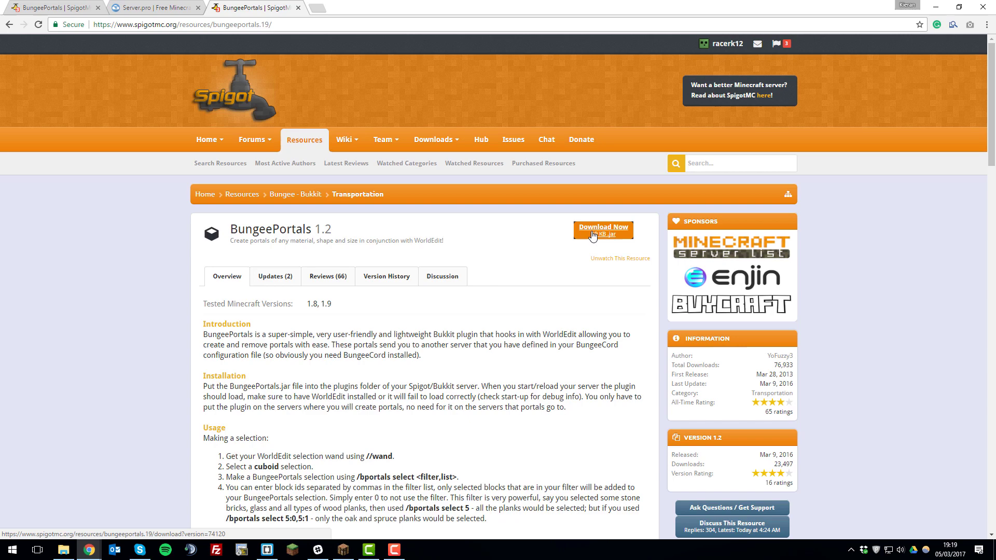
left_click(603, 227)
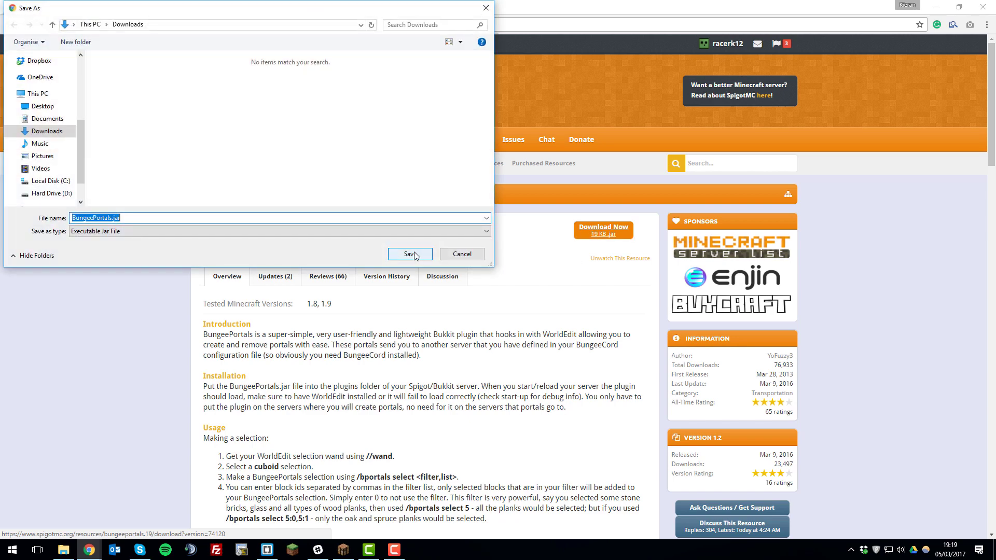
left_click(410, 254)
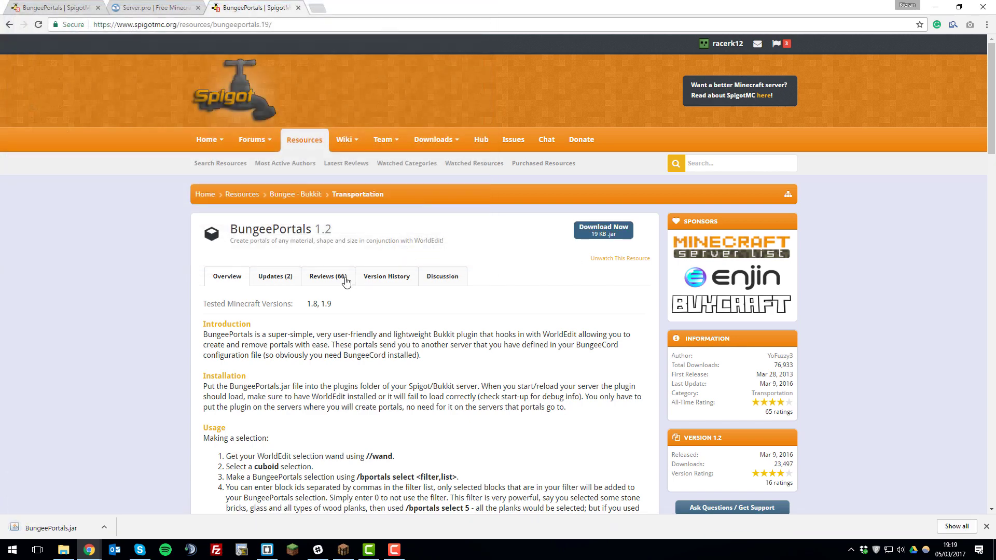
Upload BungeePortals.jar from the computer into the server's plugins folder via File Manager
left_click(150, 8)
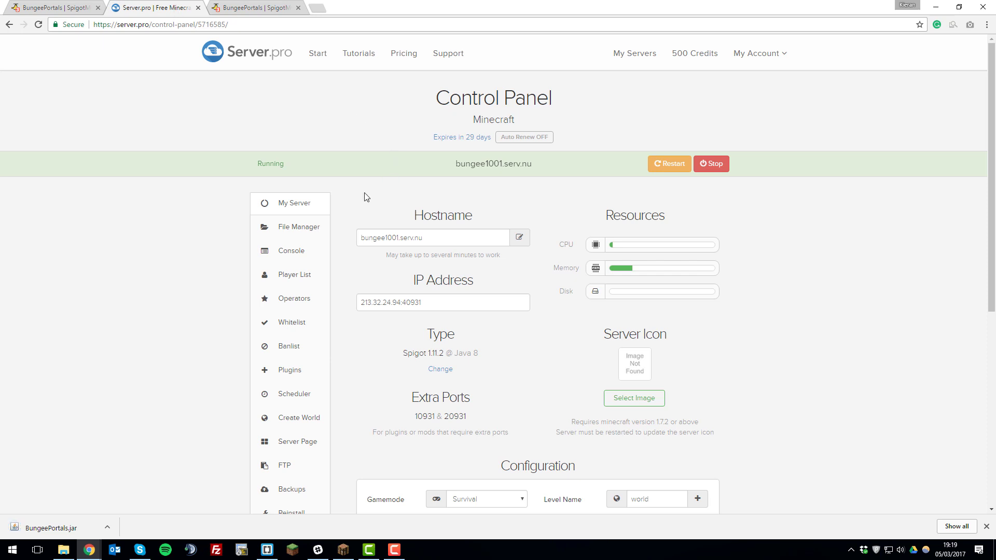
left_click(298, 226)
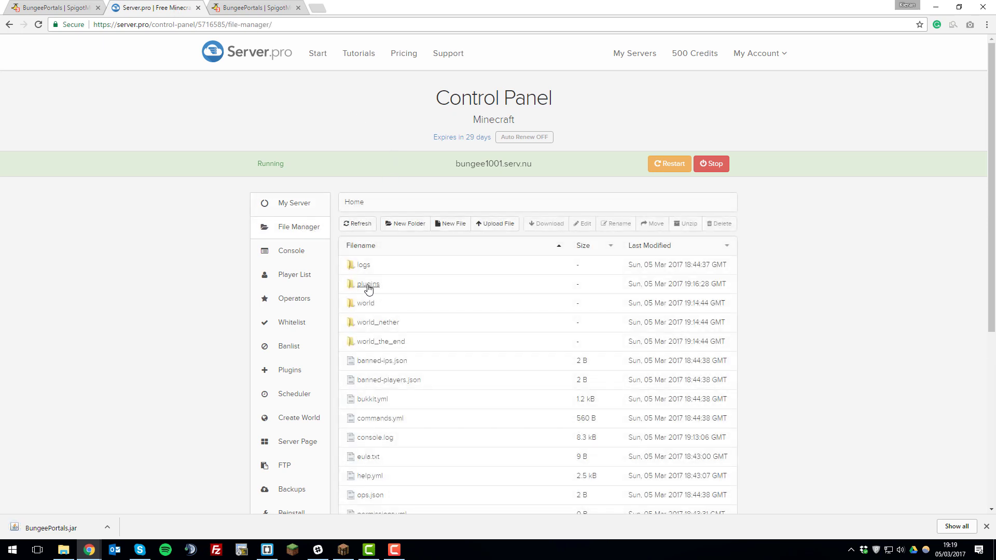
double_click(368, 284)
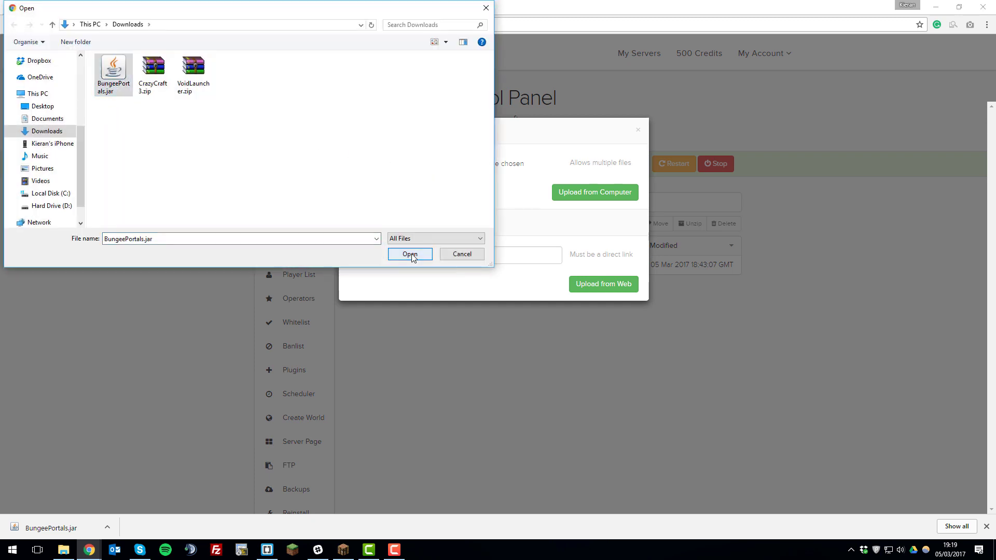
left_click(410, 254)
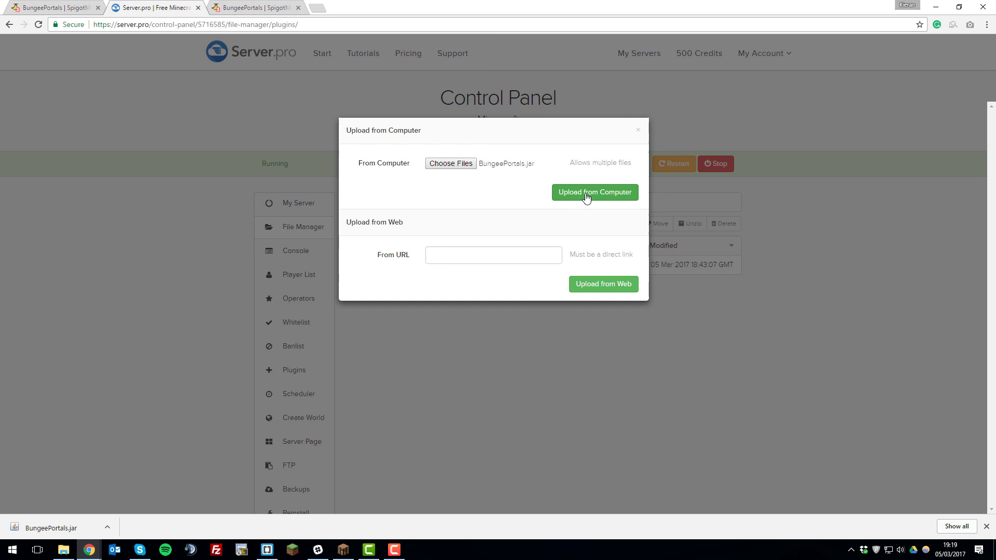
left_click(595, 192)
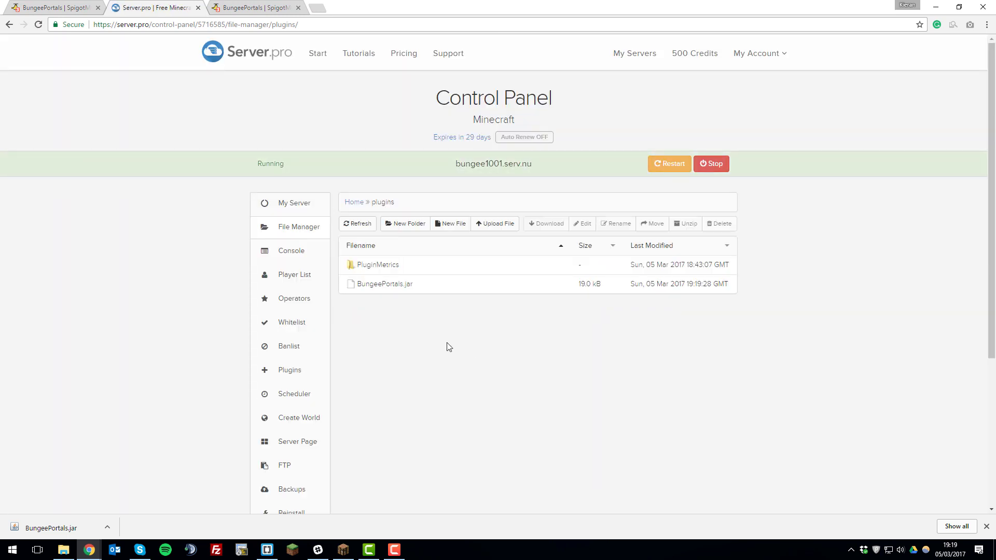
mouse_move(419, 349)
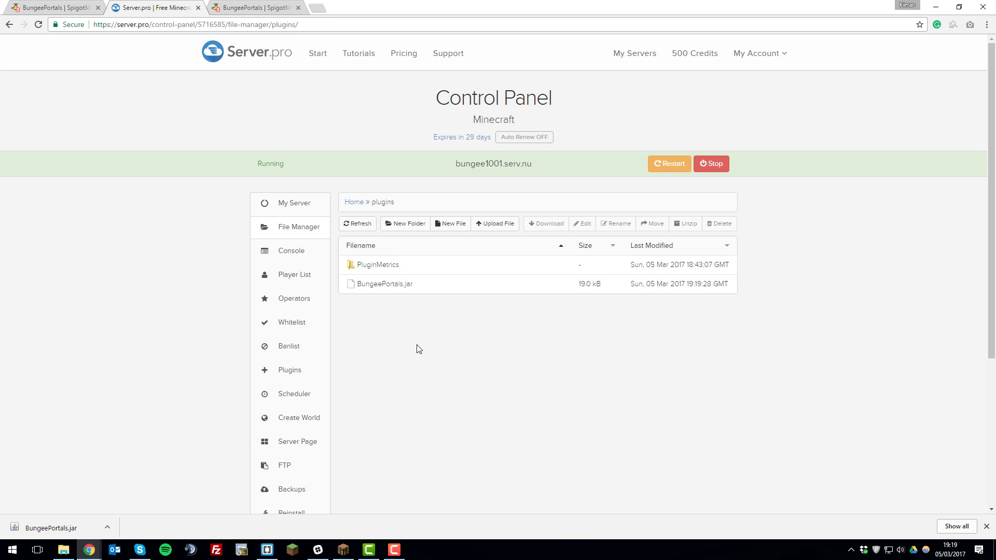
mouse_move(285, 376)
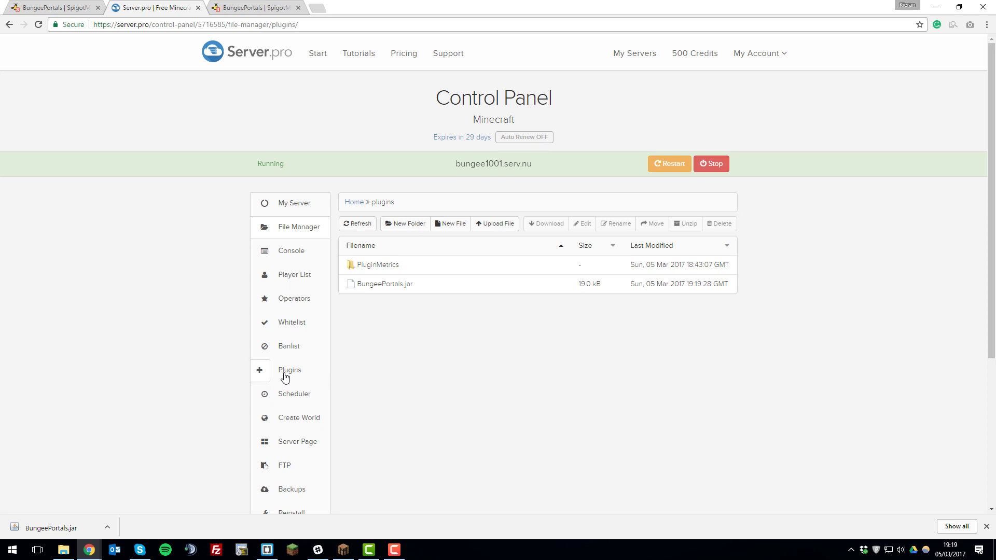
Install WorldEdit and WorldGuard from the plugin catalogue and list the installed plugins
left_click(289, 369)
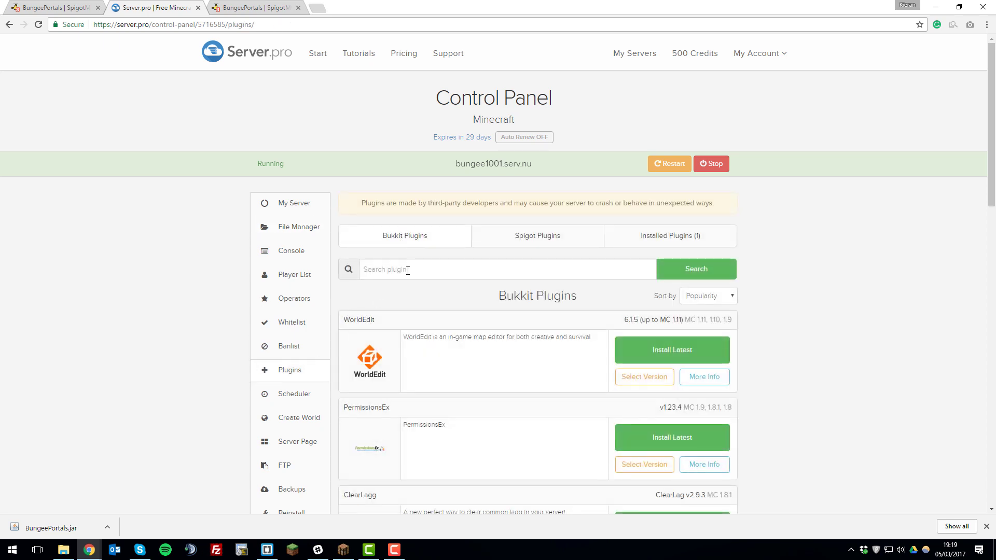
type("WorldEdit")
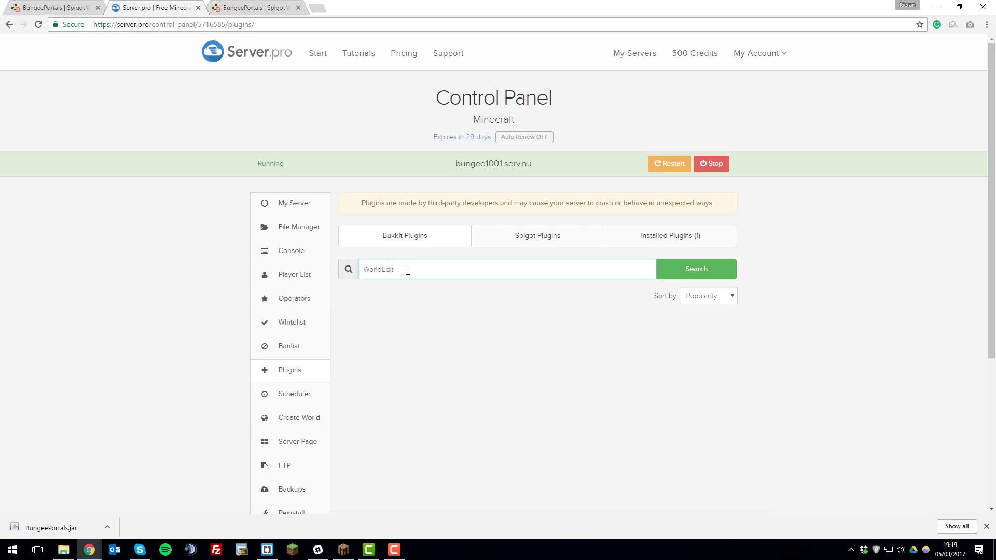
left_click(696, 269)
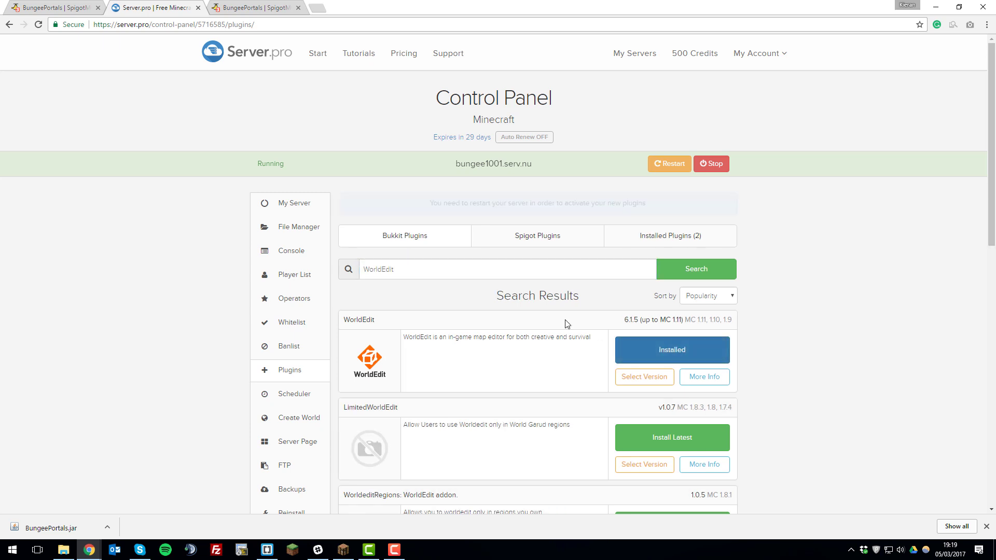
double_click(378, 269)
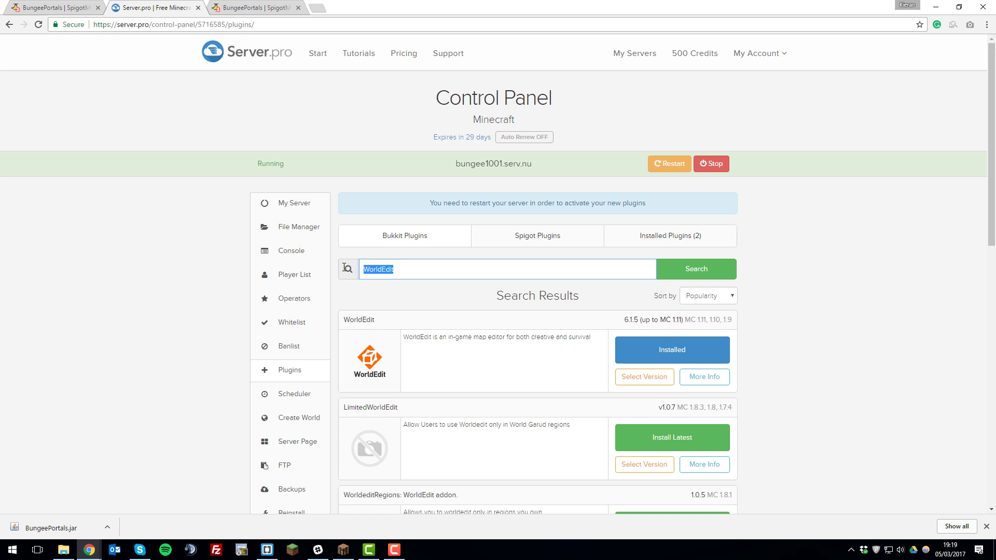
type("WorldGuar")
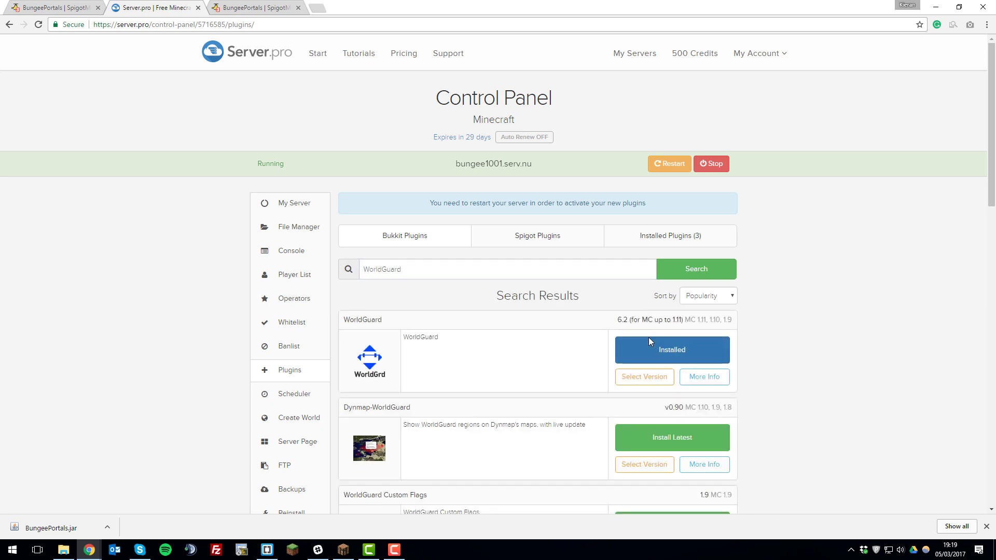
mouse_move(622, 249)
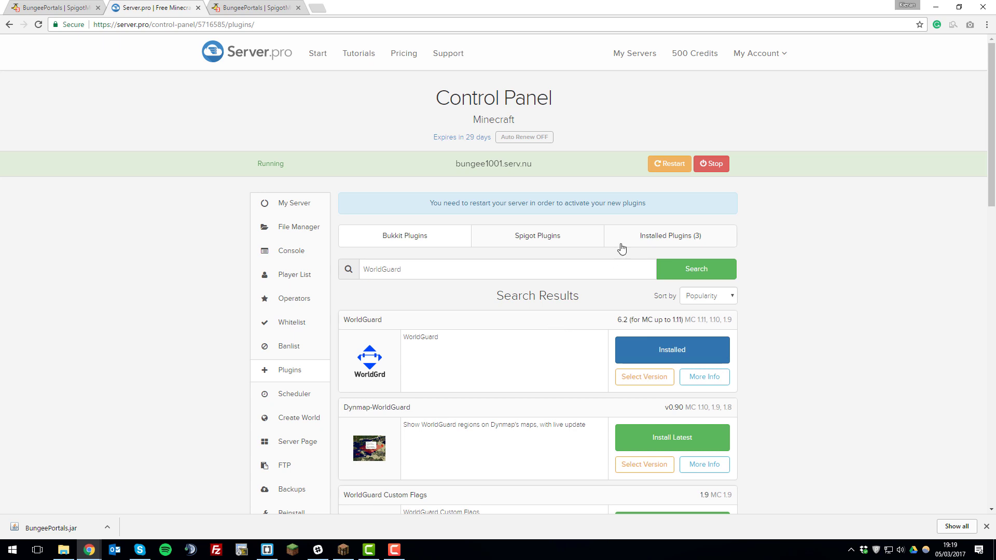
left_click(670, 235)
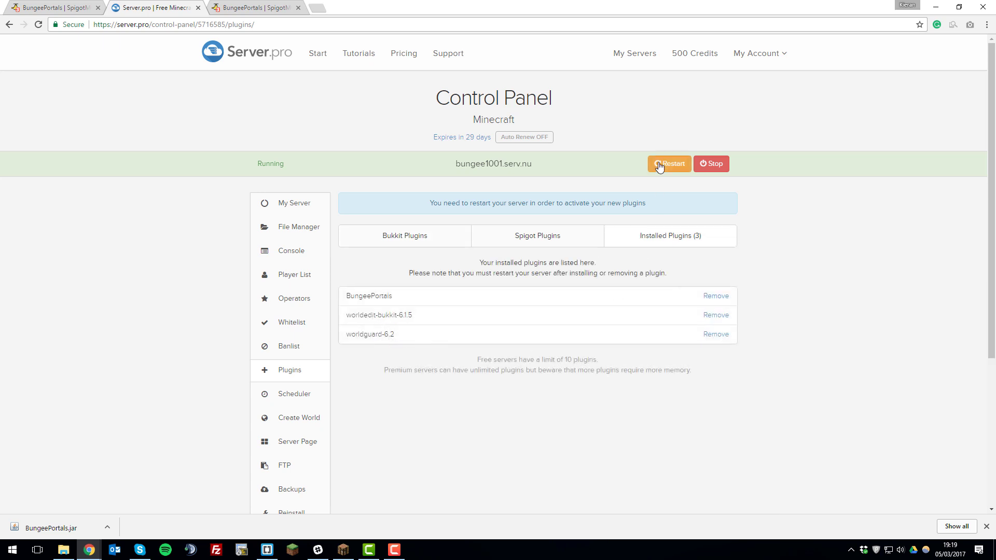
Restart the bungee1001 server so the three plugins activate
left_click(670, 164)
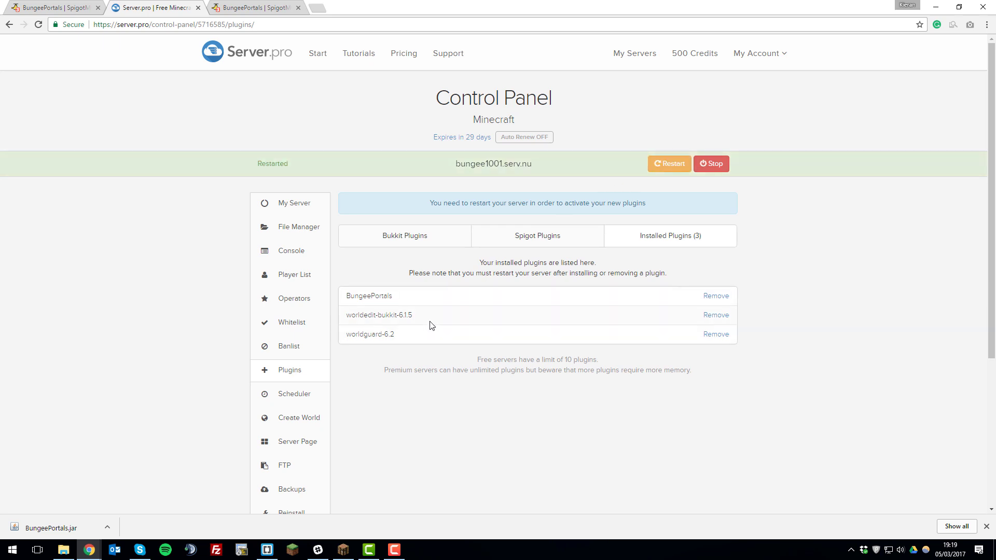
mouse_move(423, 326)
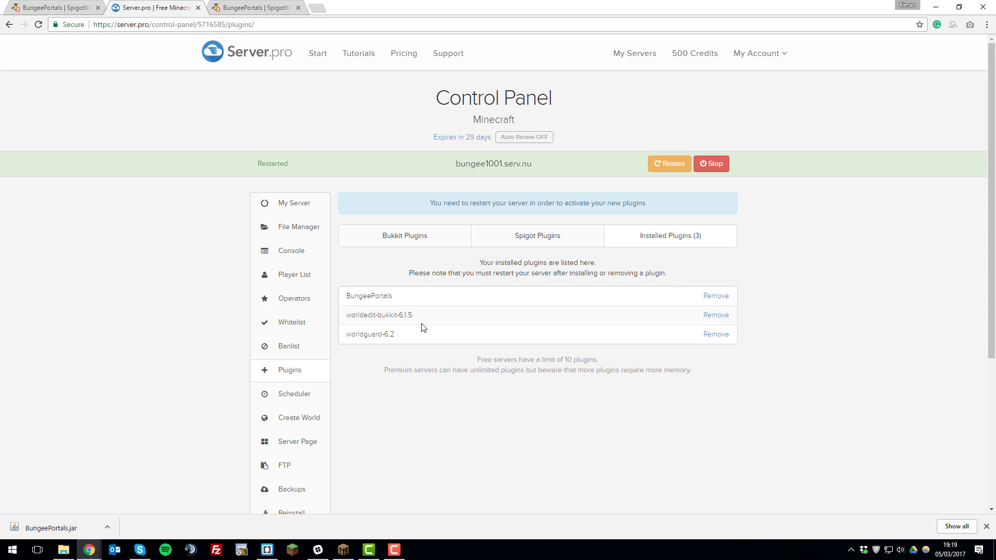
mouse_move(297, 257)
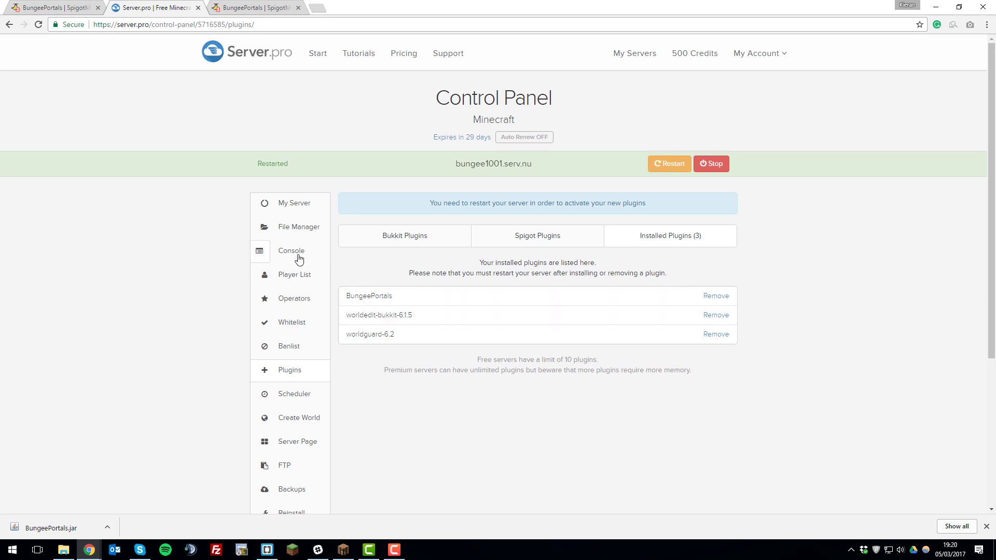
View the console log confirming BungeePortals enabled, then join the server in Minecraft
left_click(290, 250)
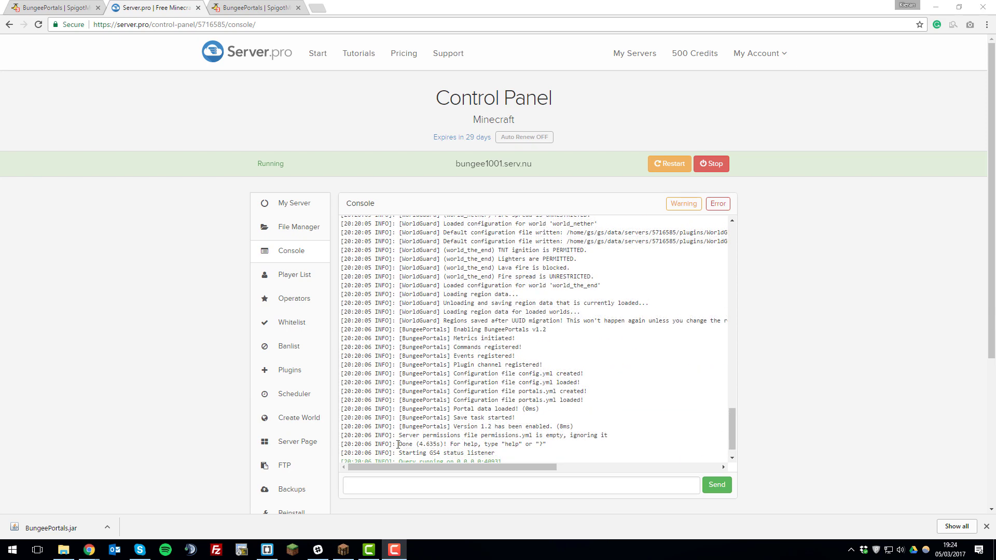
double_click(405, 444)
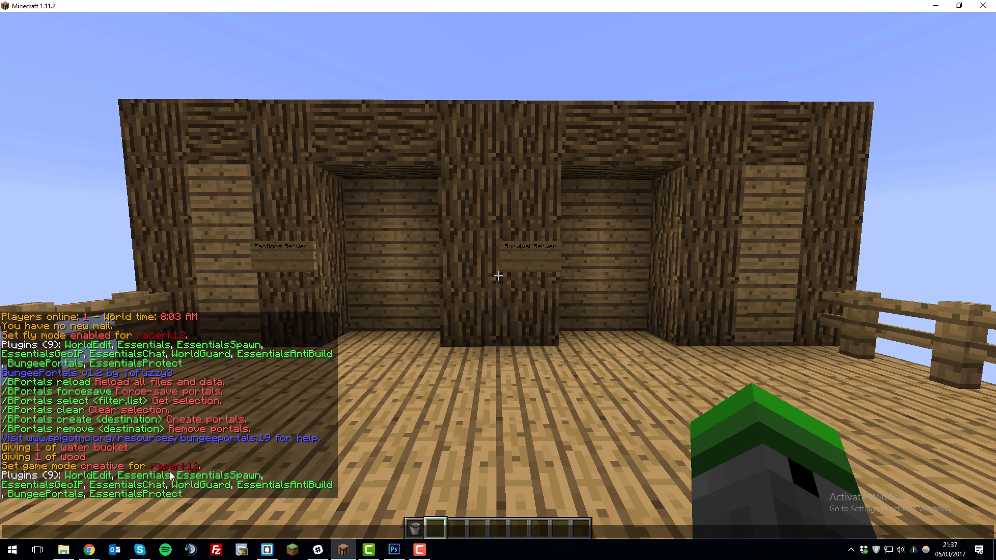
mouse_move(71, 514)
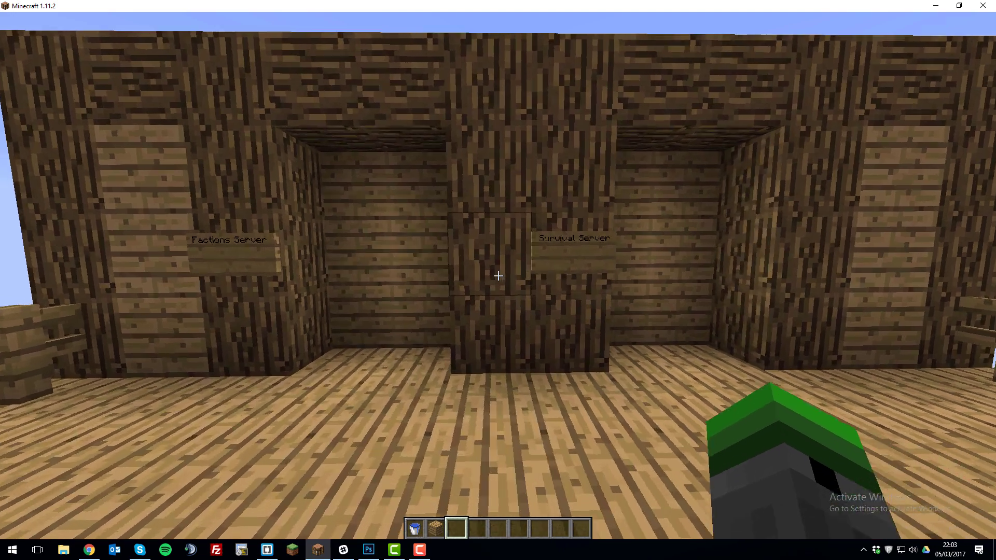
Run /stoplag -c so water placed in both doorway frames stays in place
type("/stop")
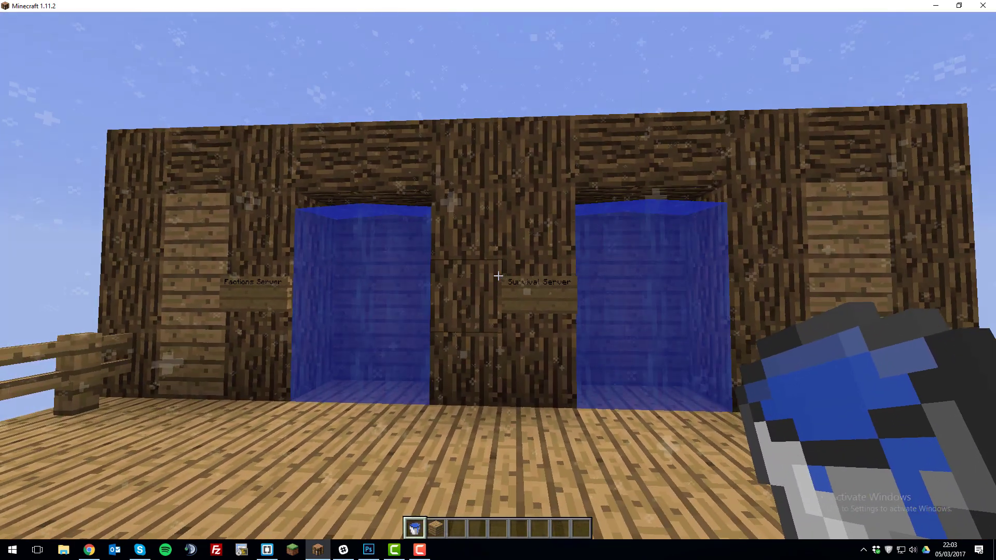
type("/stoplag -c")
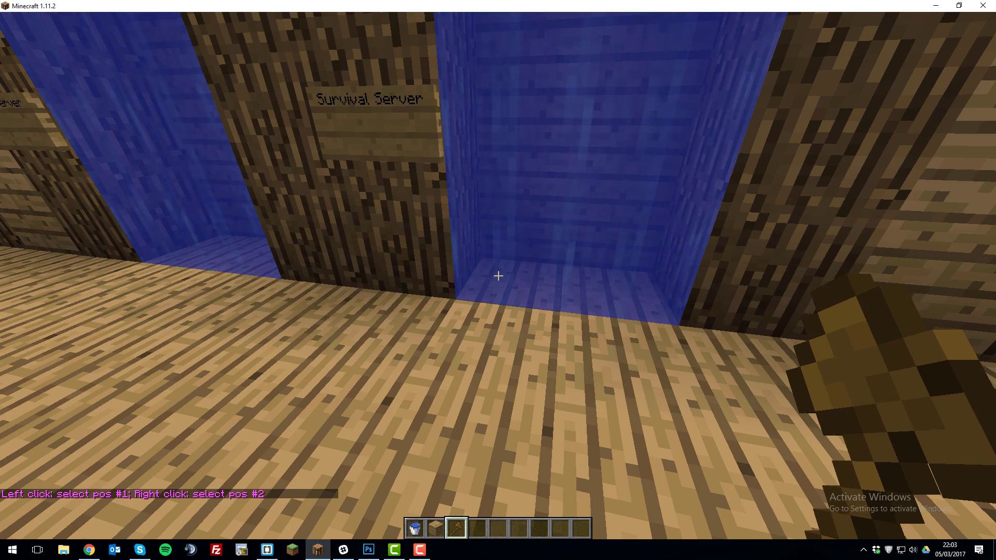
mouse_move(499, 276)
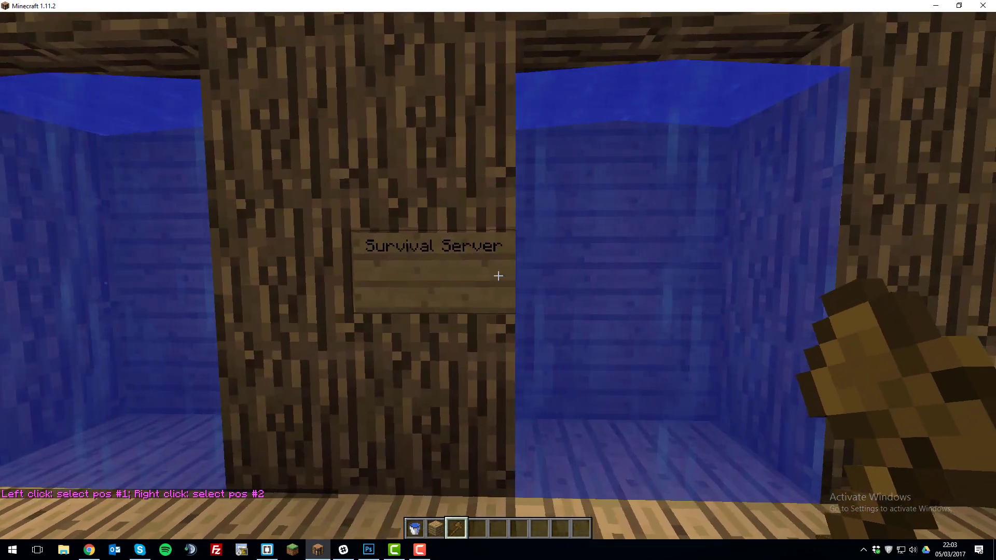
mouse_move(498, 276)
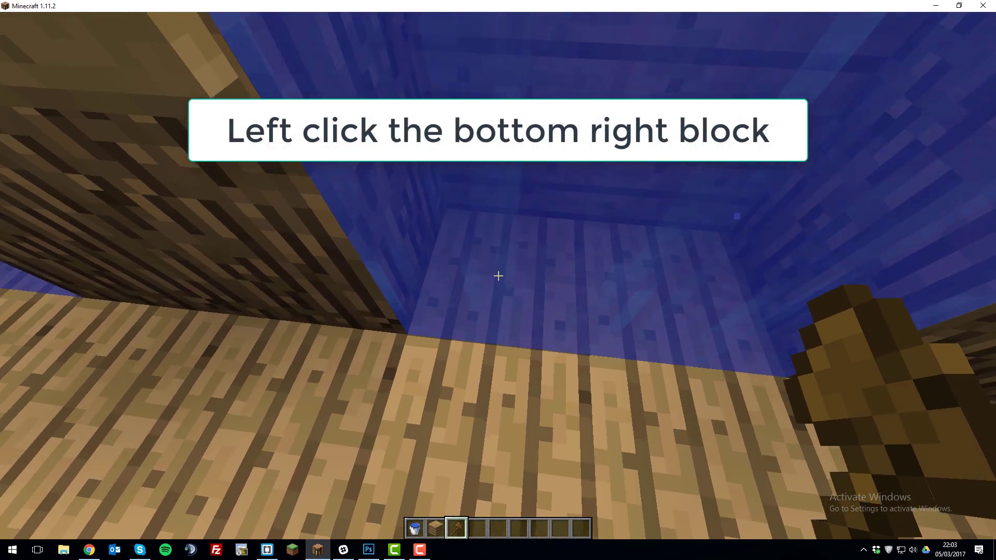
Set the first WorldEdit corner at the bottom block of the Survival Server doorway
left_click(498, 276)
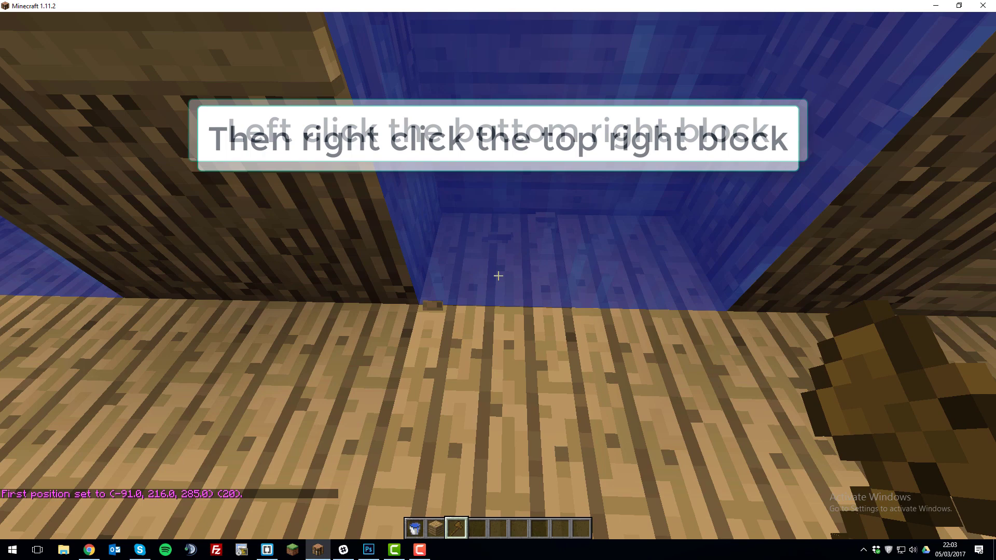
mouse_move(498, 276)
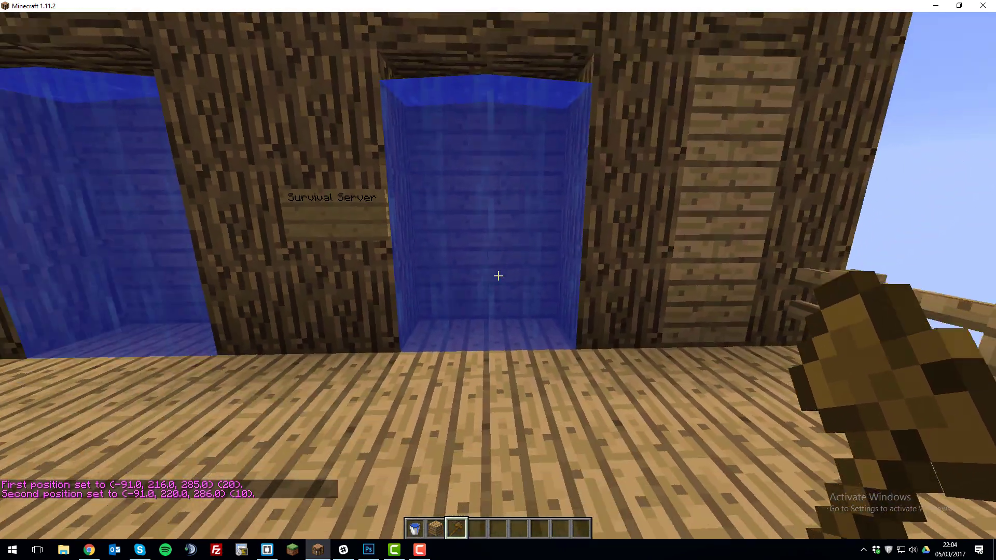
mouse_move(498, 276)
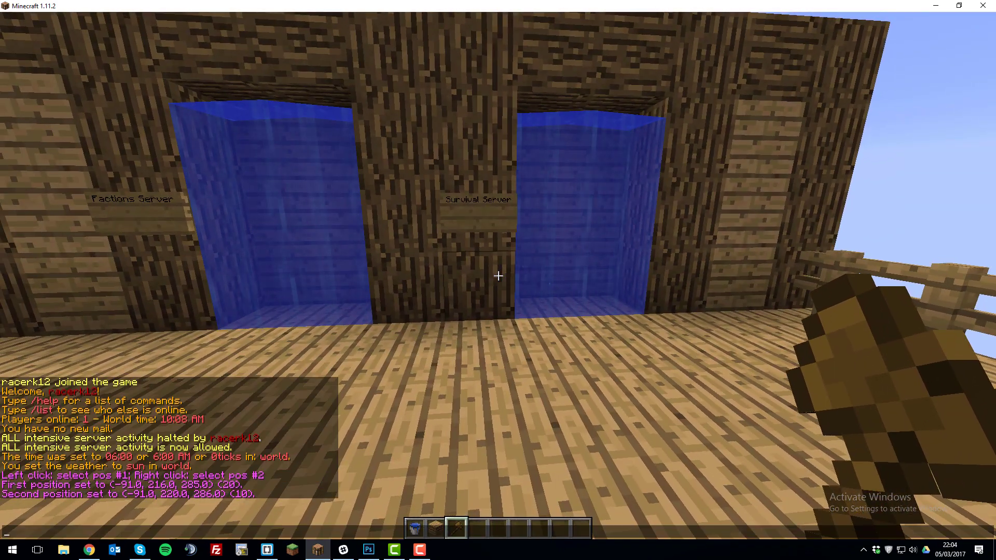
Filter the selection to water with /bportals select 9 and create portals to survival
type("/bportals select")
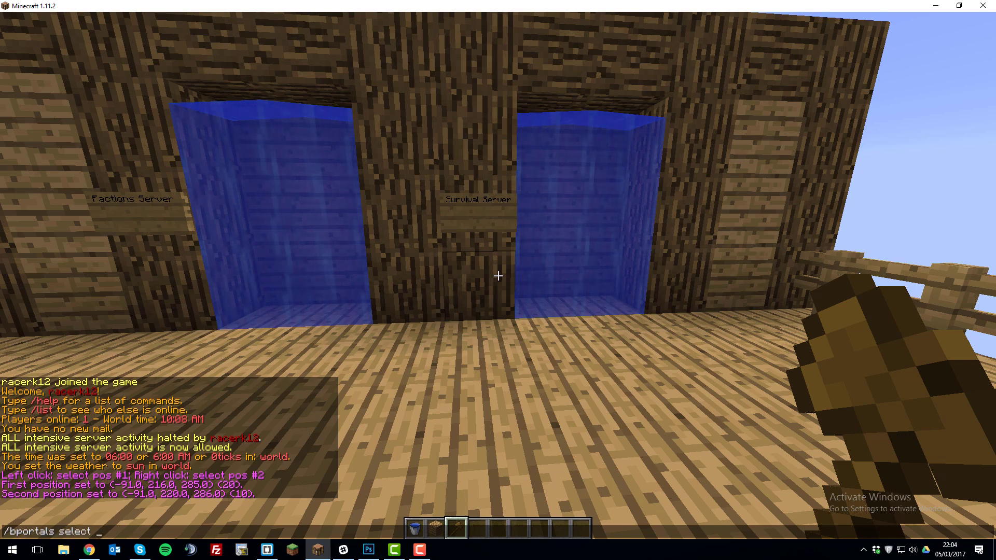
type("9")
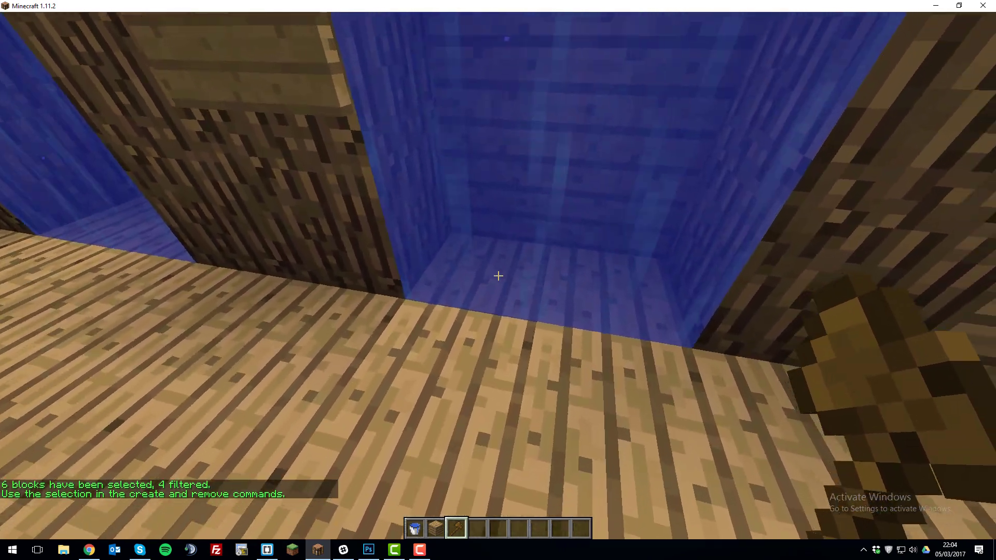
mouse_move(498, 276)
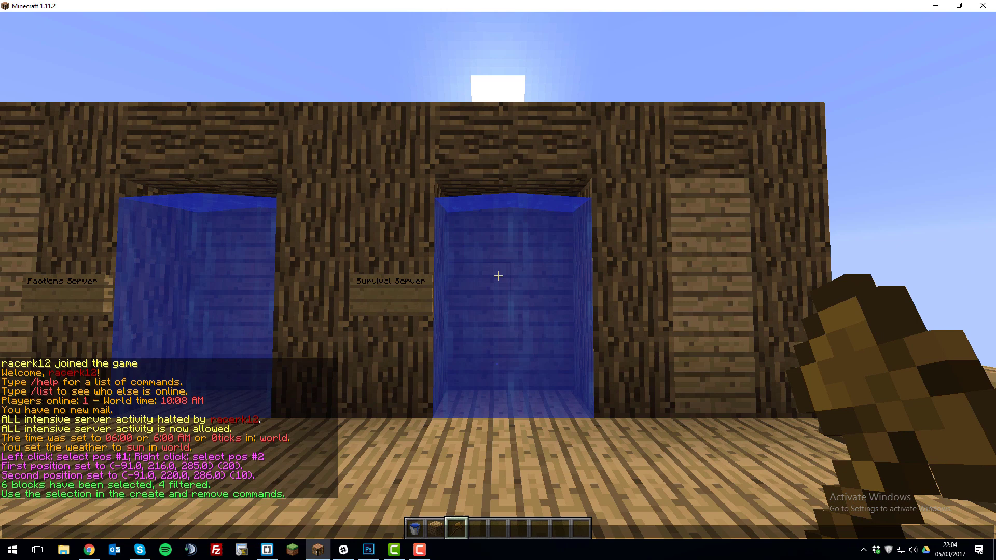
type("/bportals")
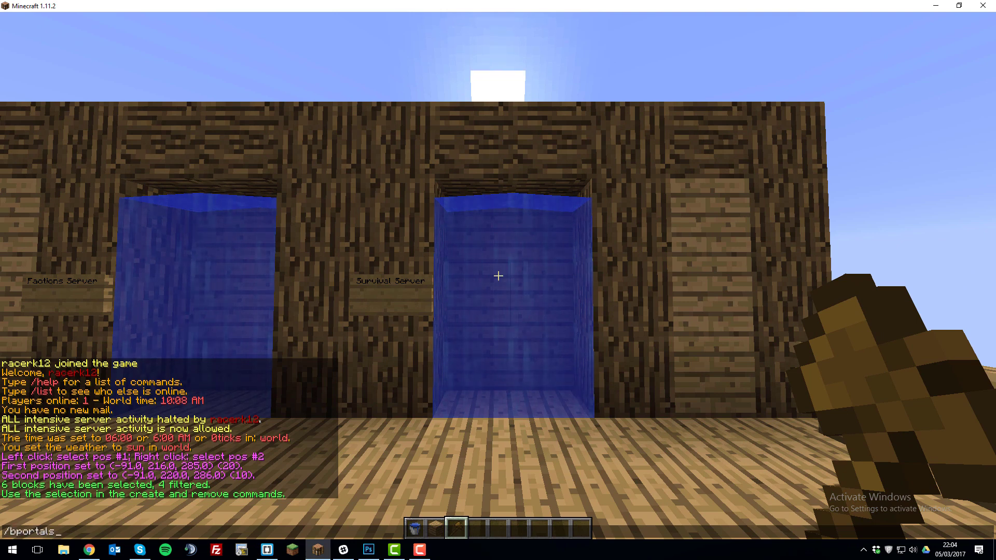
type("create")
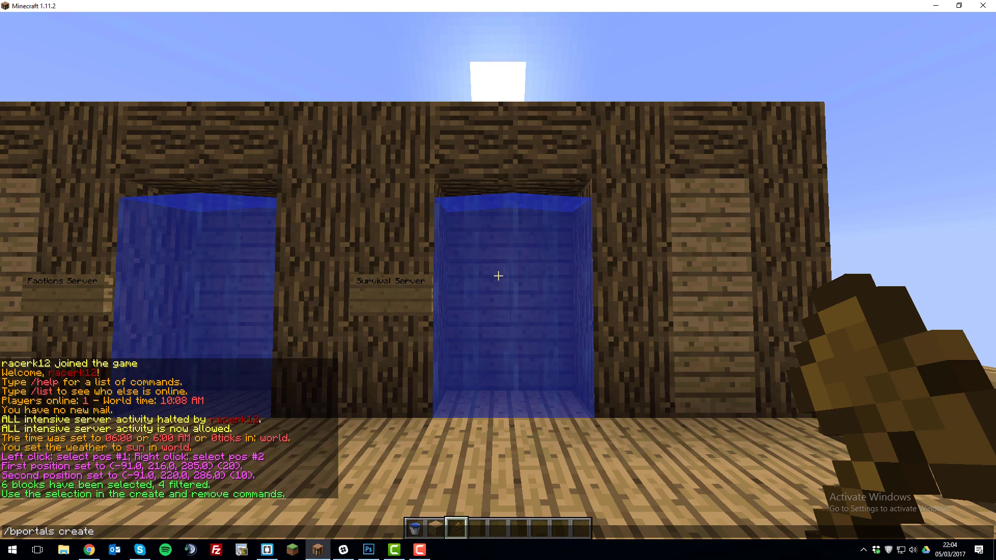
type("surivi")
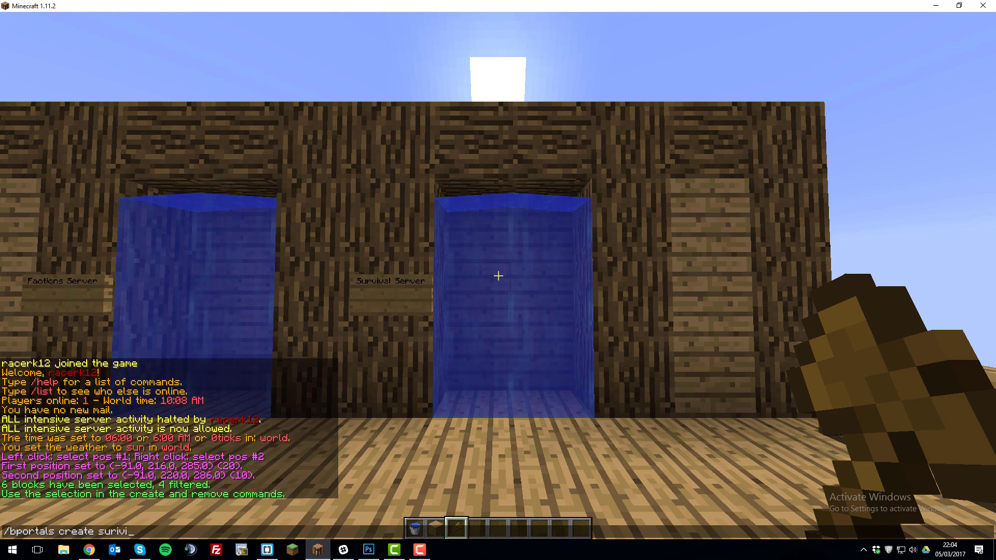
type("val")
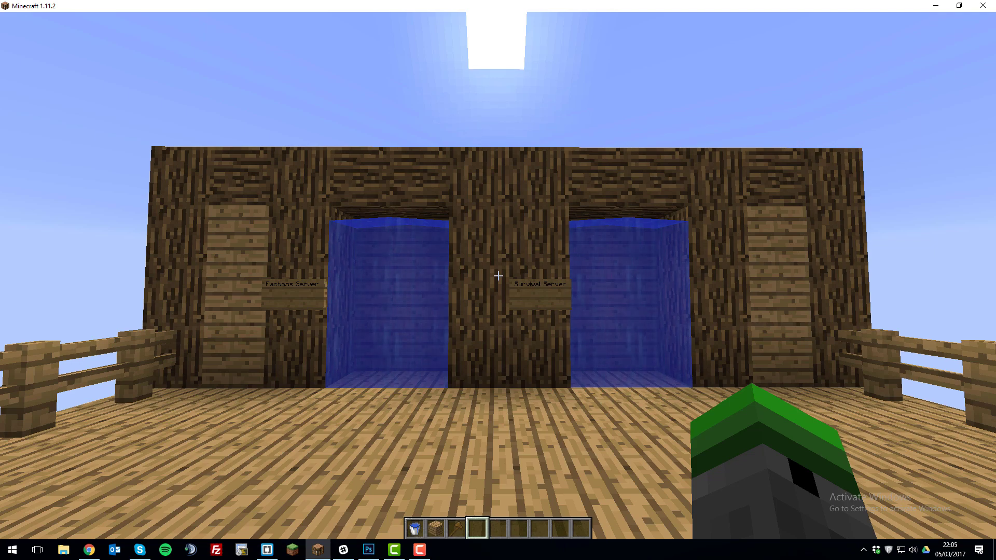
Run /bportals forcesave to save the portal data and begin a remove command for survival
type("/bport")
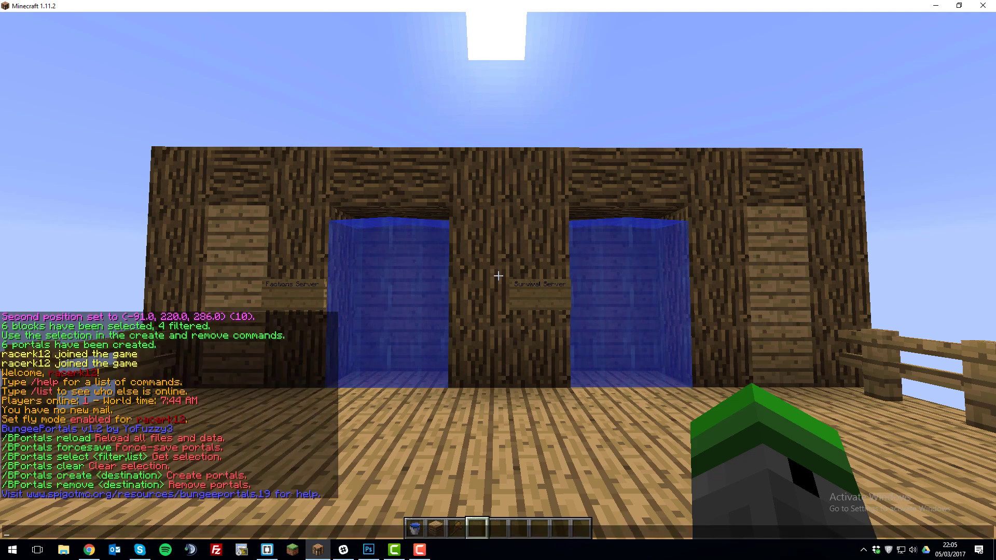
type("/bportal")
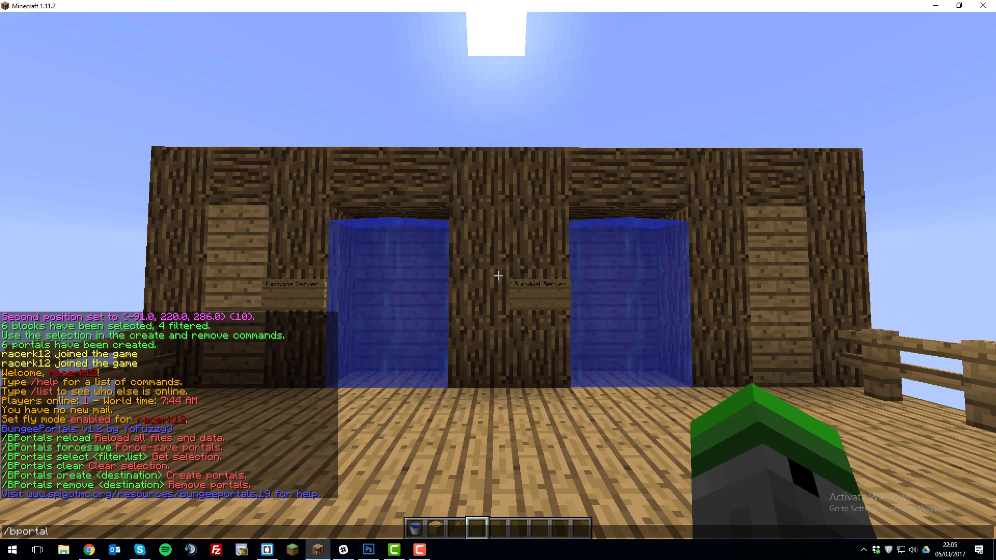
key("Enter")
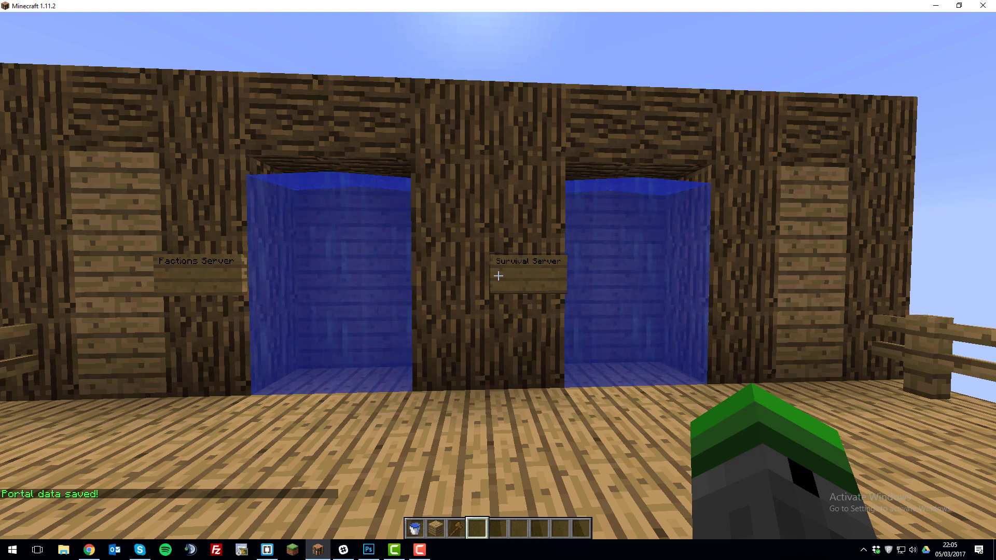
key("Escape")
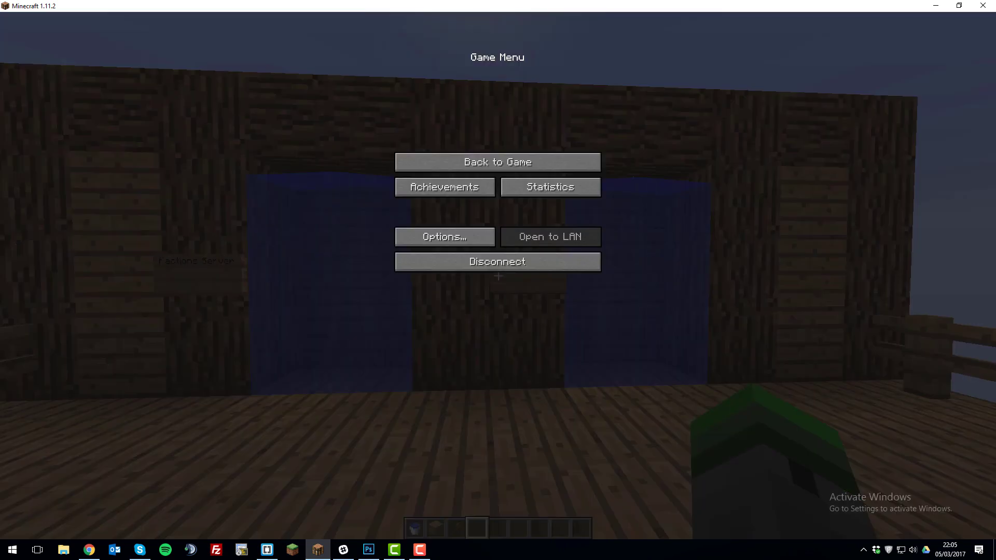
left_click(498, 161)
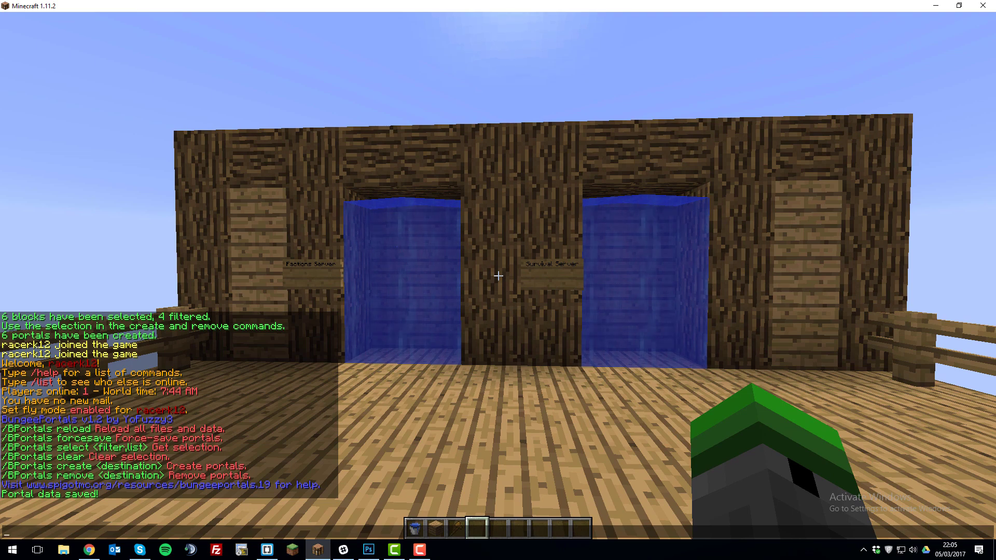
type("/bportals remove")
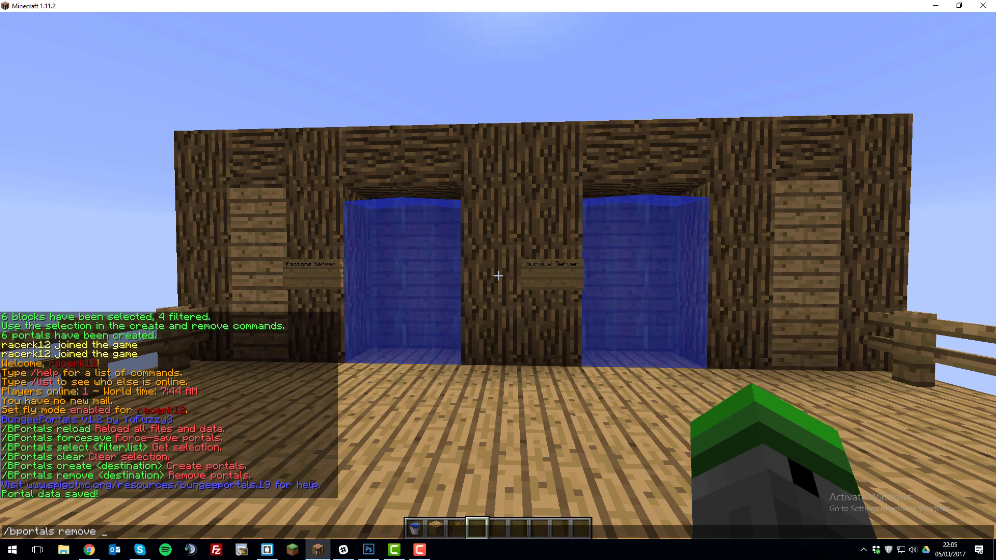
type("surviva")
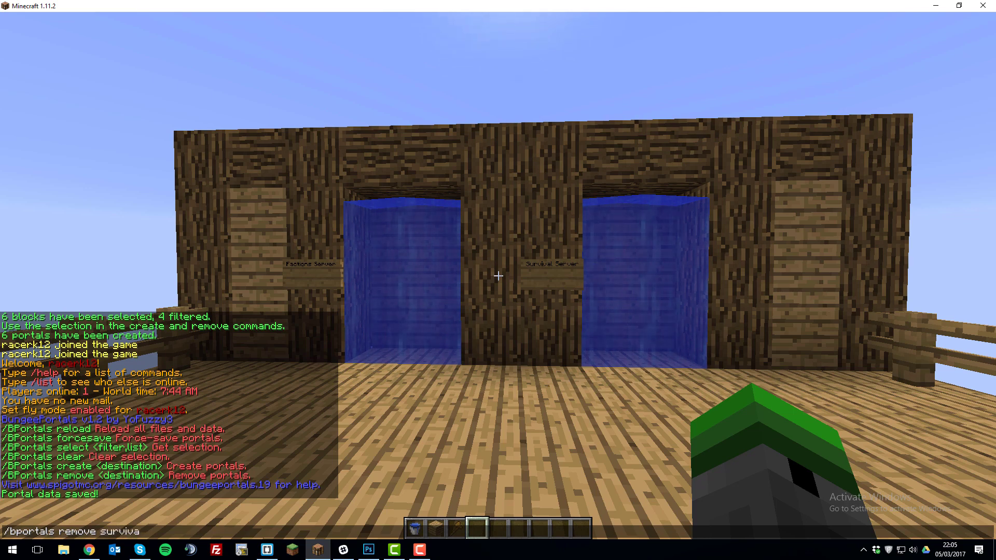